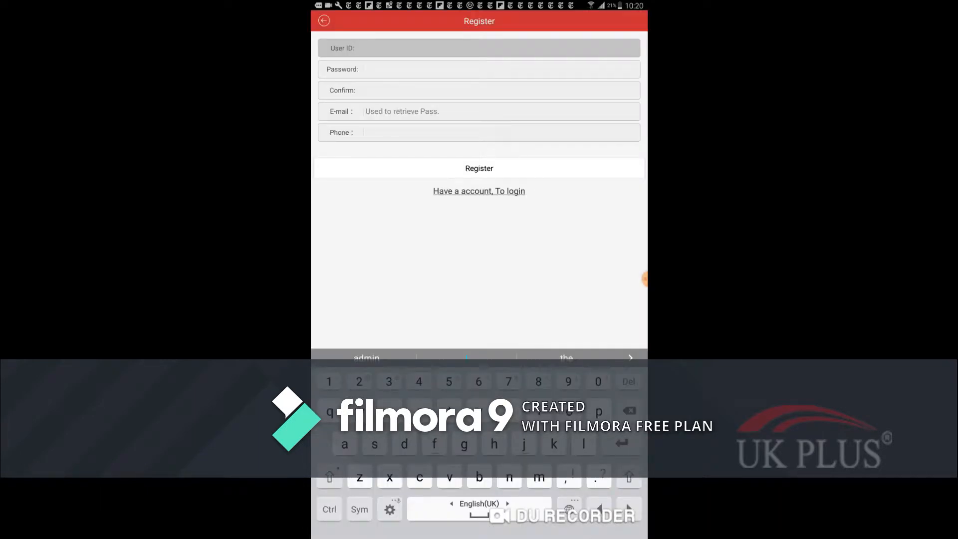
pyautogui.write('sample')
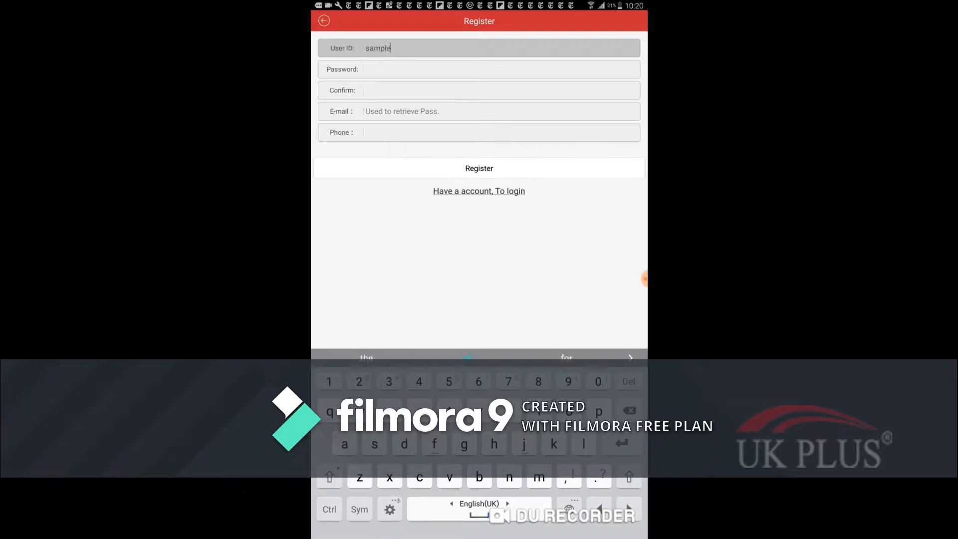
pyautogui.click(480, 69)
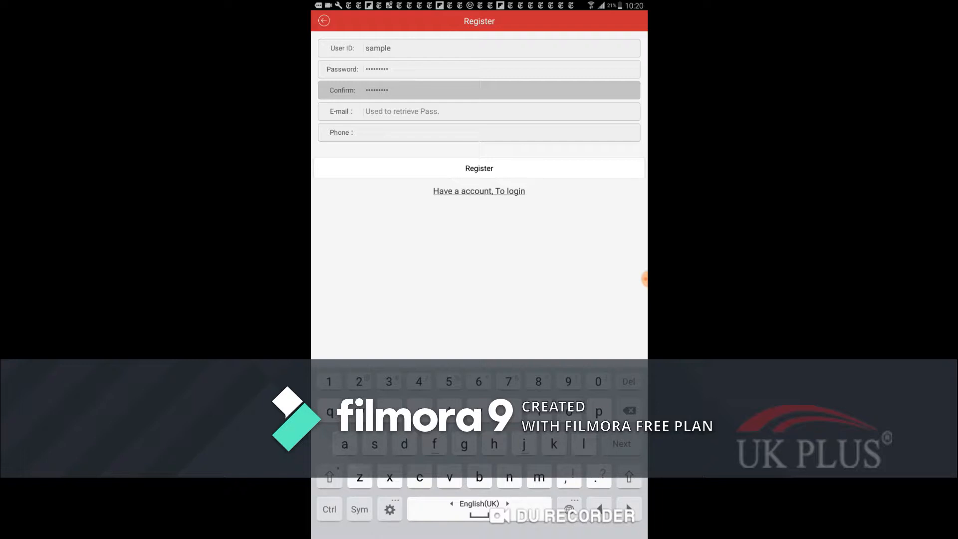
pyautogui.click(478, 111)
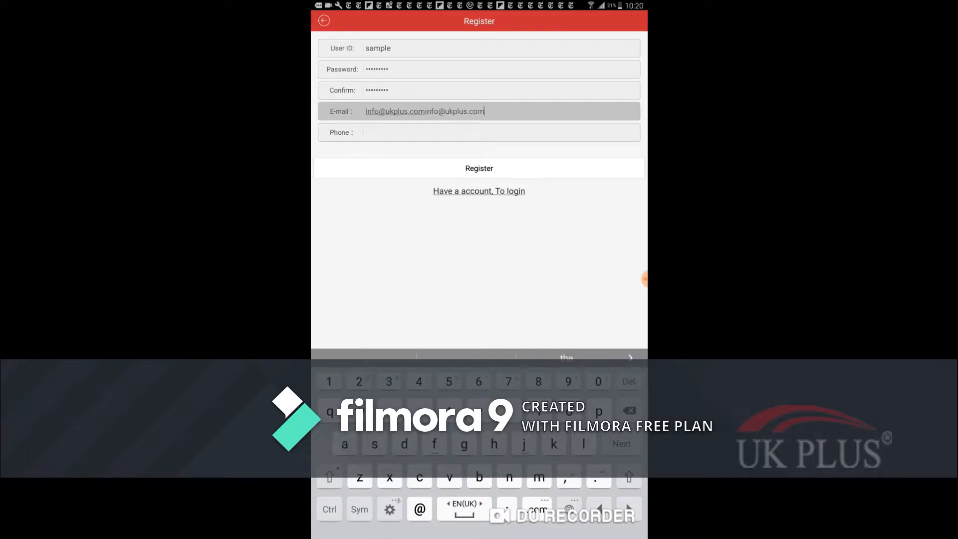
pyautogui.click(479, 167)
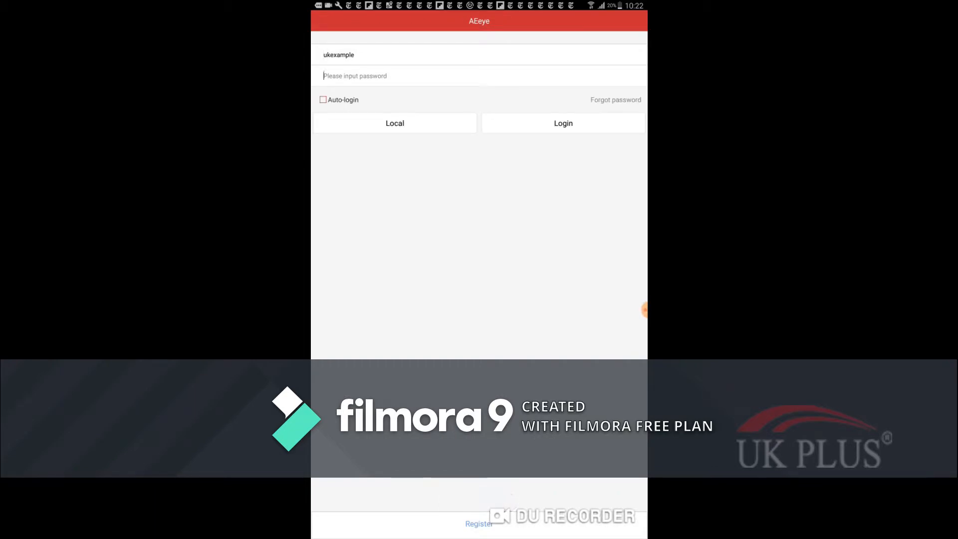
pyautogui.click(479, 524)
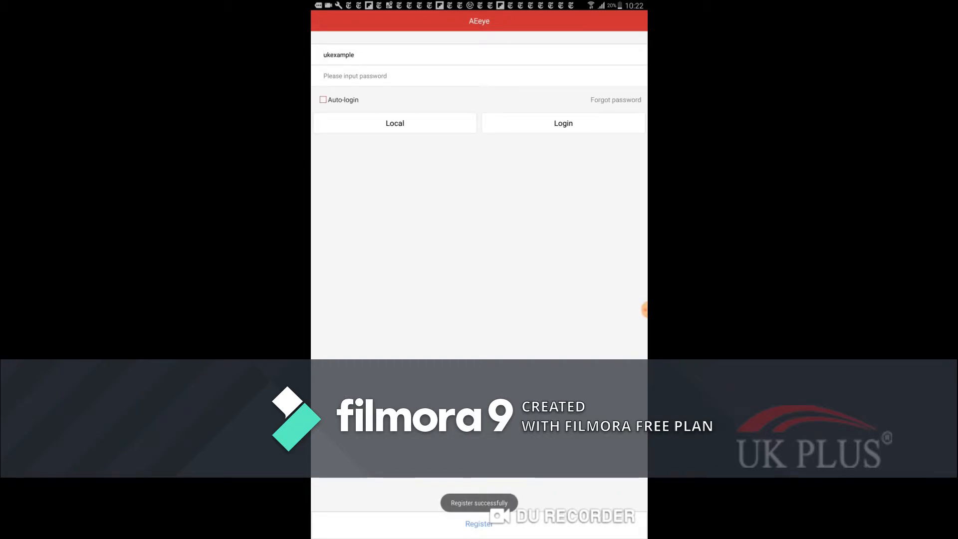
pyautogui.click(478, 76)
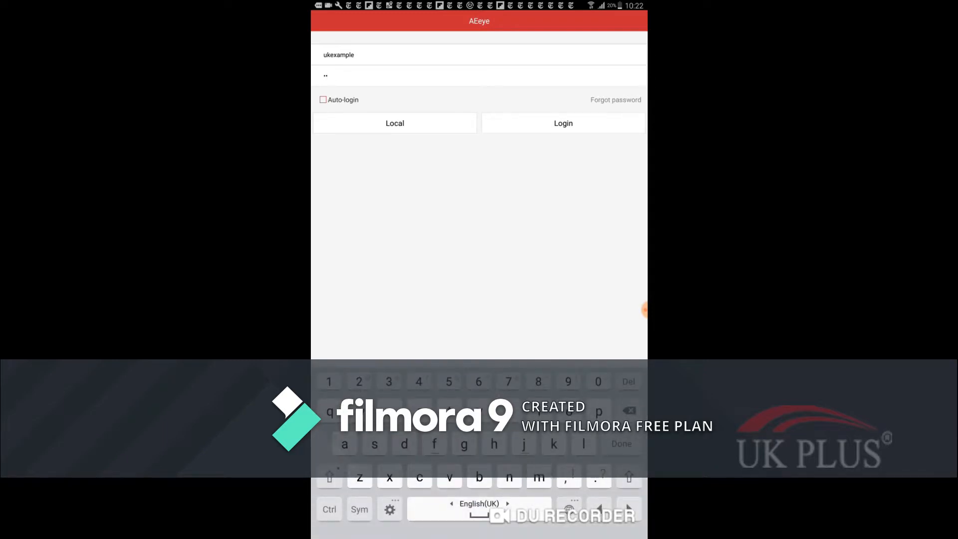
pyautogui.write('password')
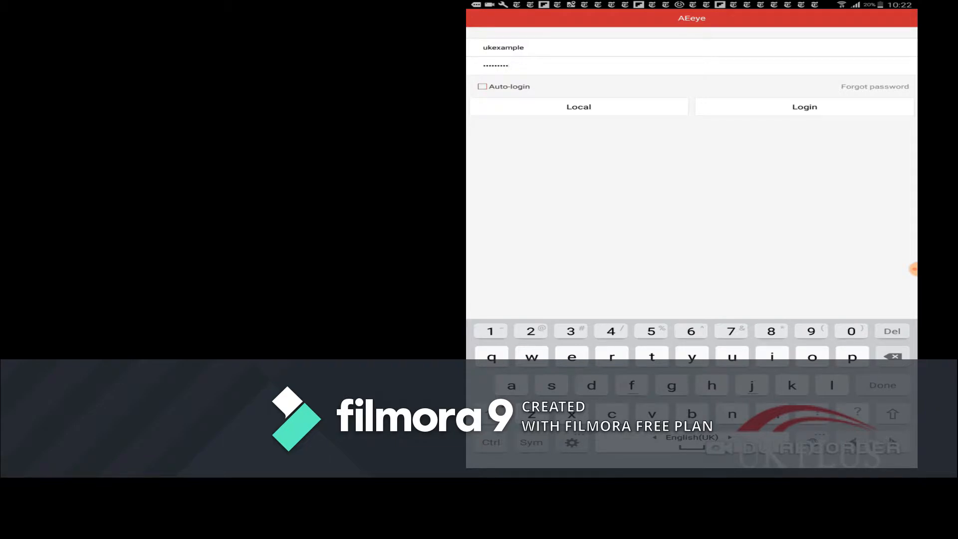
pyautogui.click(482, 86)
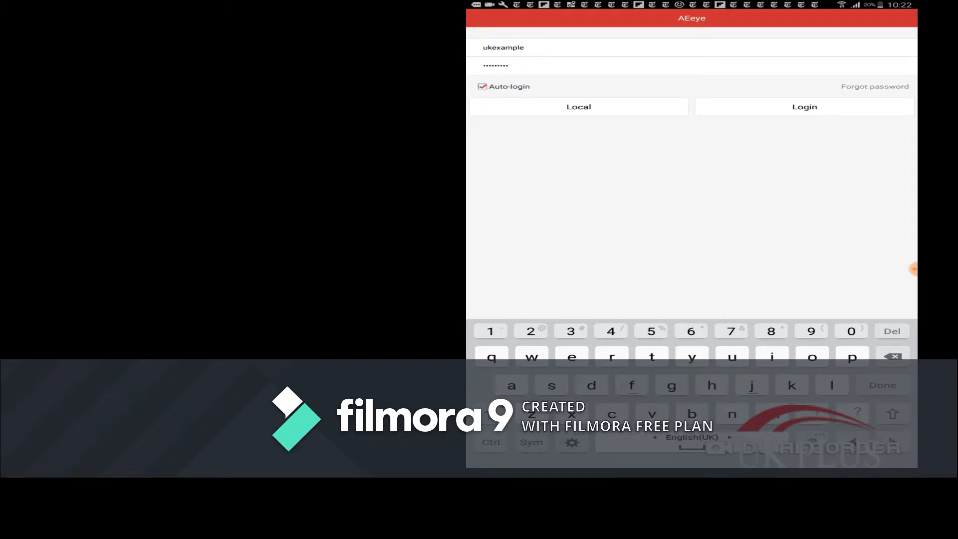
pyautogui.click(804, 107)
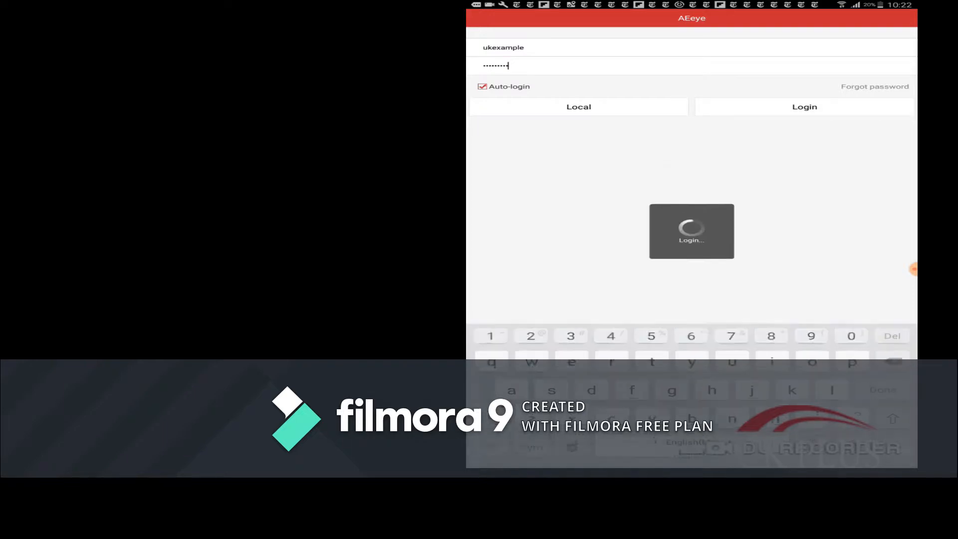
pyautogui.click(805, 106)
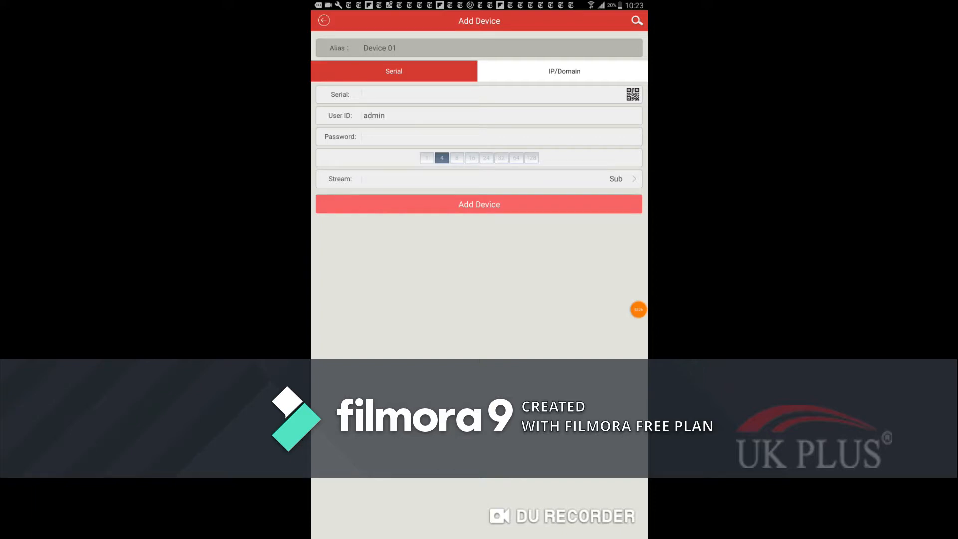
# Show the side navigation drawer over the empty live preview tiles.
pyautogui.click(637, 309)
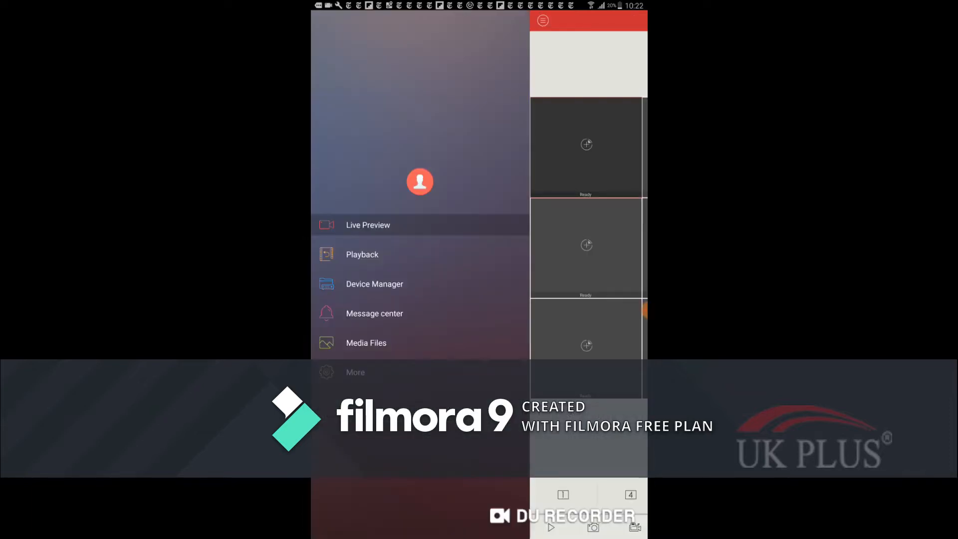
# Go to Device Manager to reach the serial-number Add Device form.
pyautogui.click(374, 284)
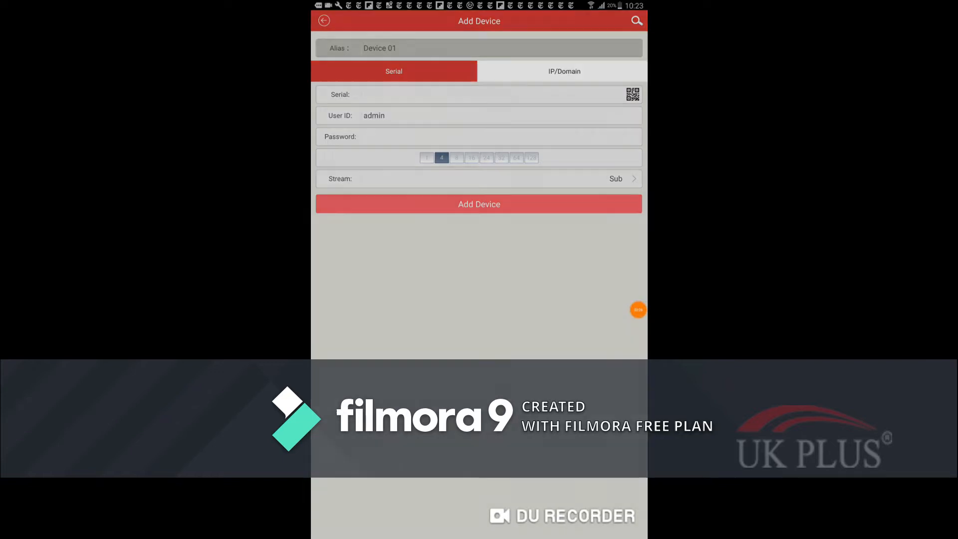
pyautogui.click(637, 310)
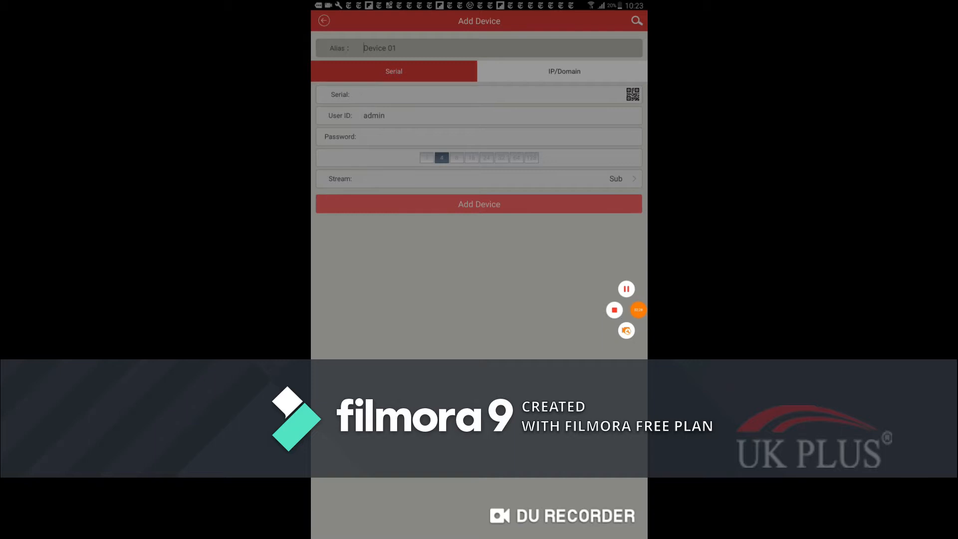
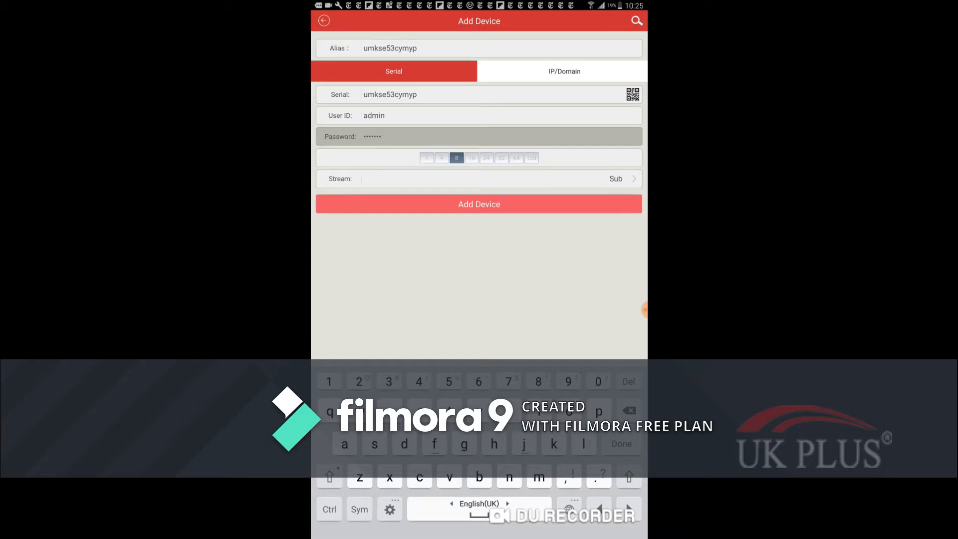
pyautogui.click(478, 137)
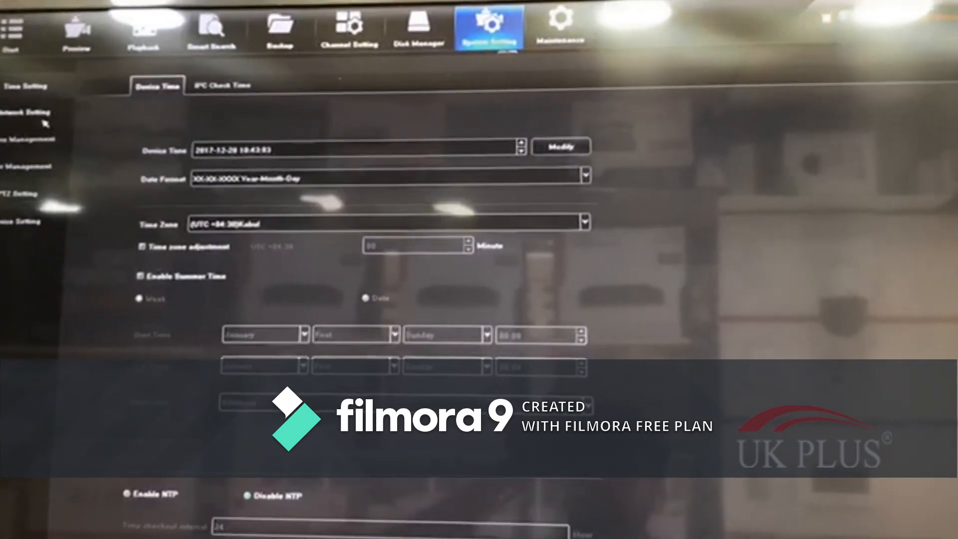
# Show the Management Platform list in Network Setting, with AEeye reading Register Success.
pyautogui.click(24, 113)
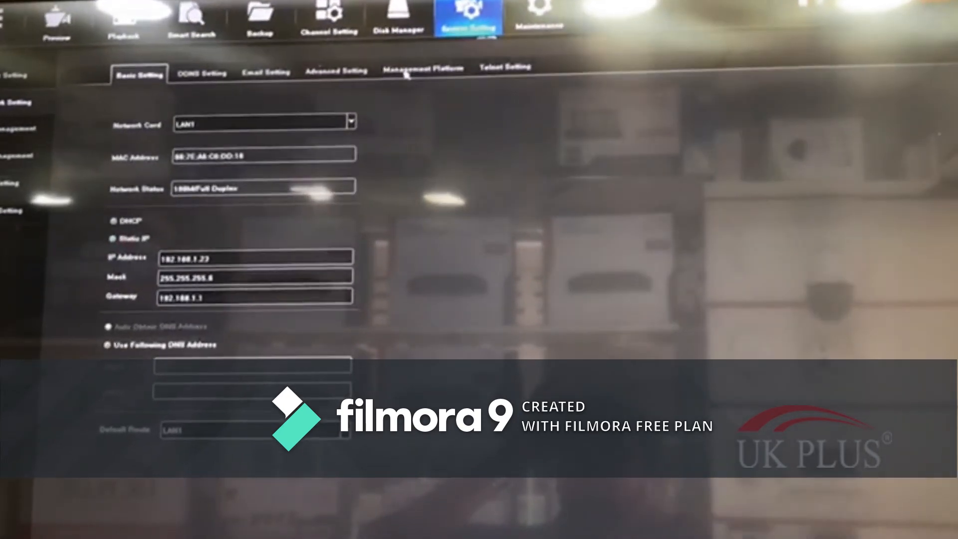
pyautogui.click(422, 71)
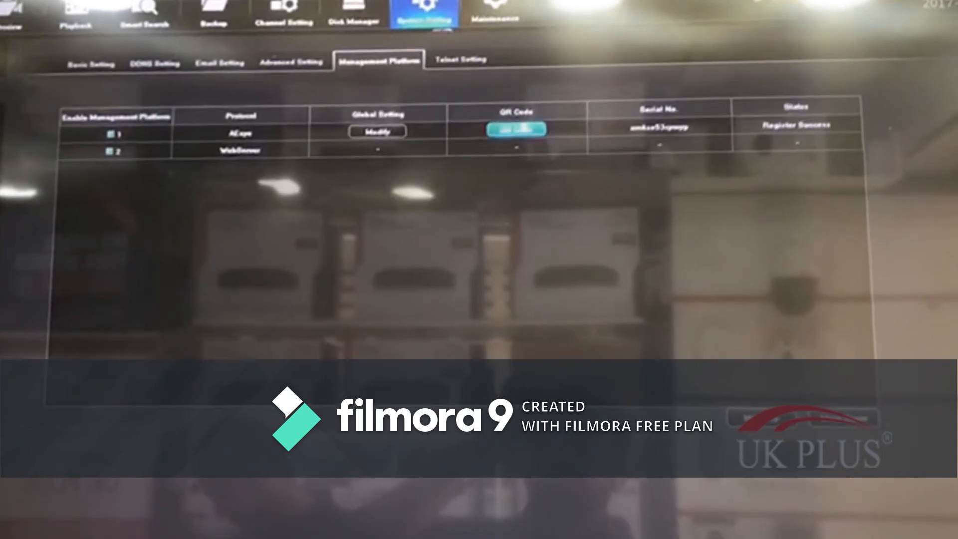
pyautogui.click(515, 129)
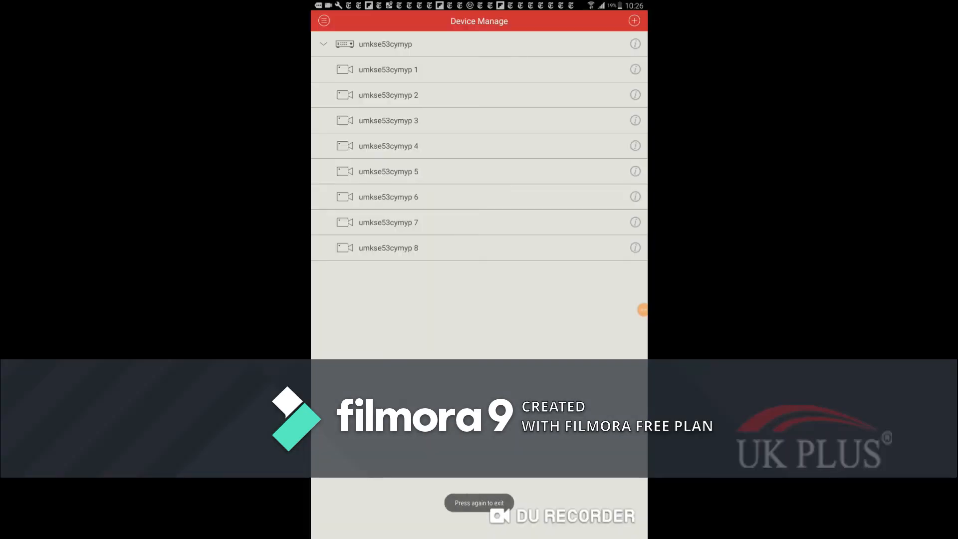
# Switch to Live Preview and show the channel list with the NVR entry checked.
pyautogui.click(323, 20)
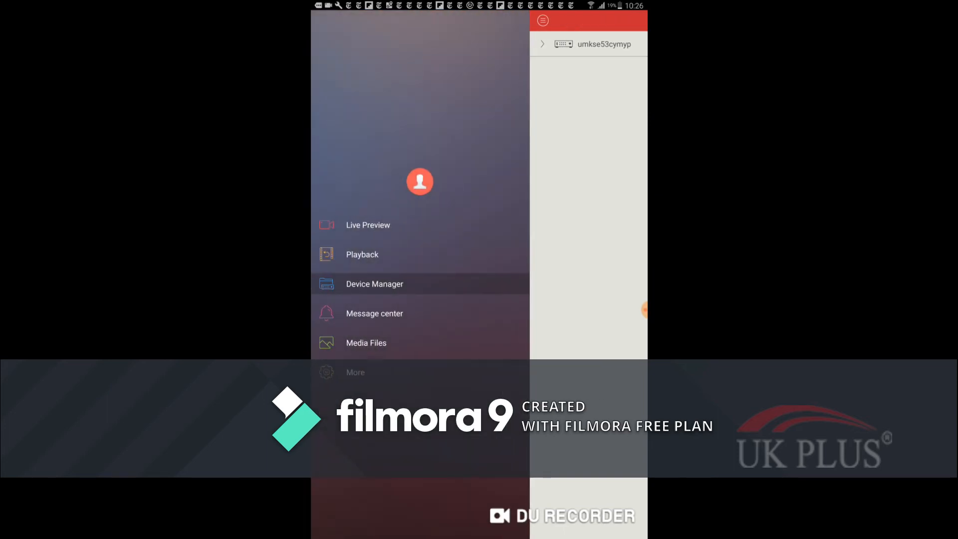
pyautogui.click(369, 225)
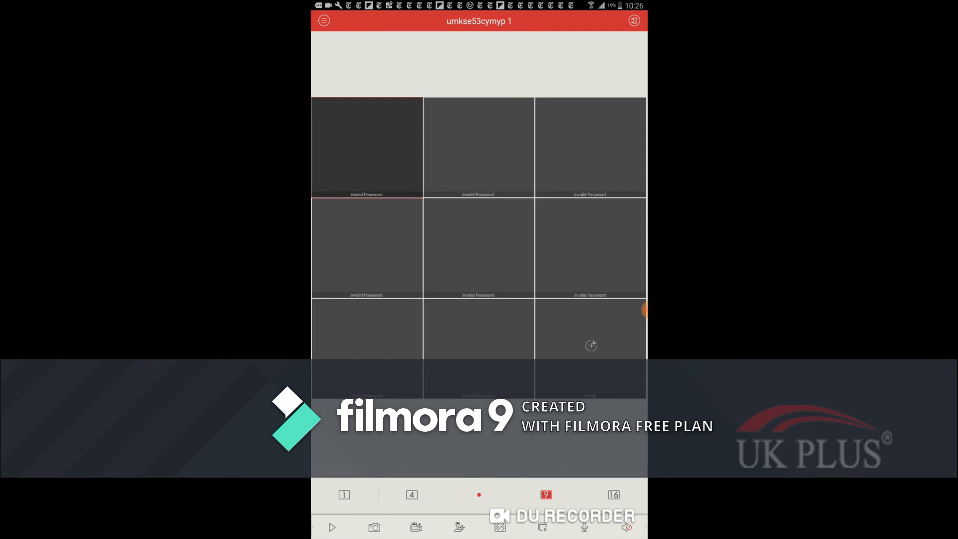
pyautogui.click(323, 21)
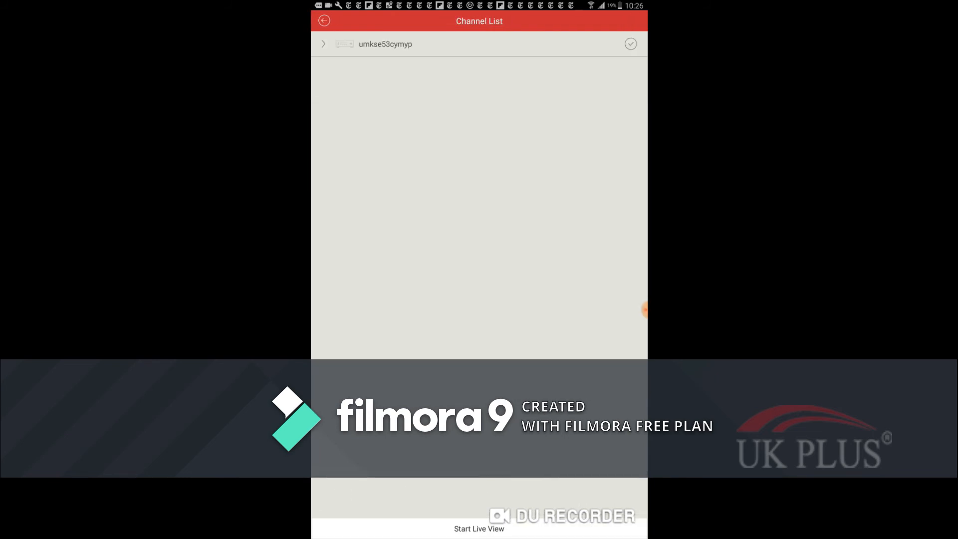